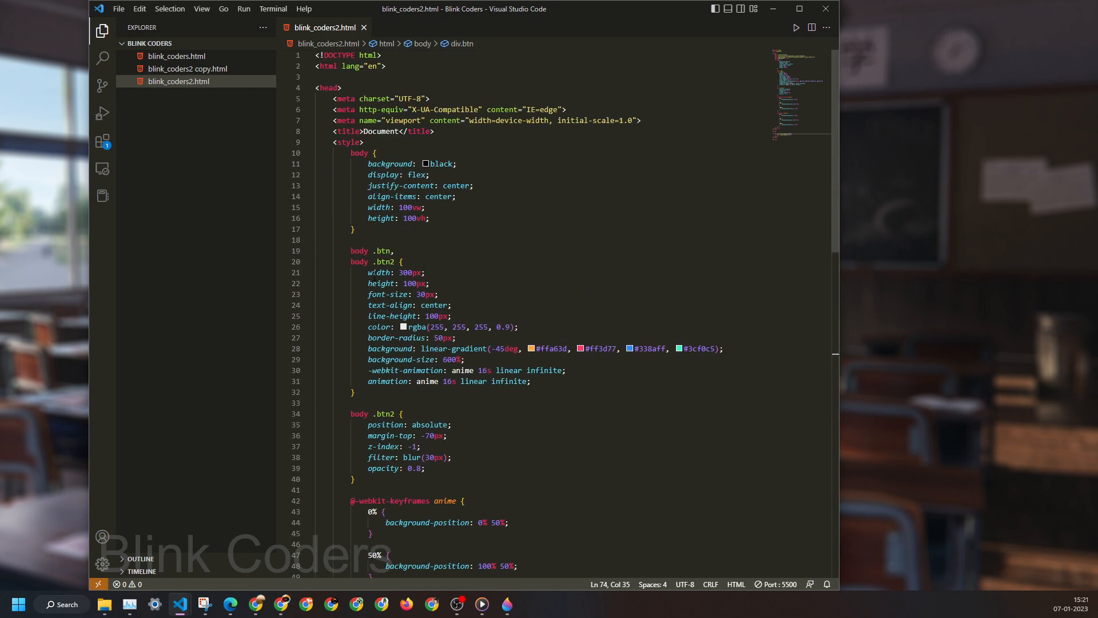
{"action": "left_click", "coordinate": [363, 153]}
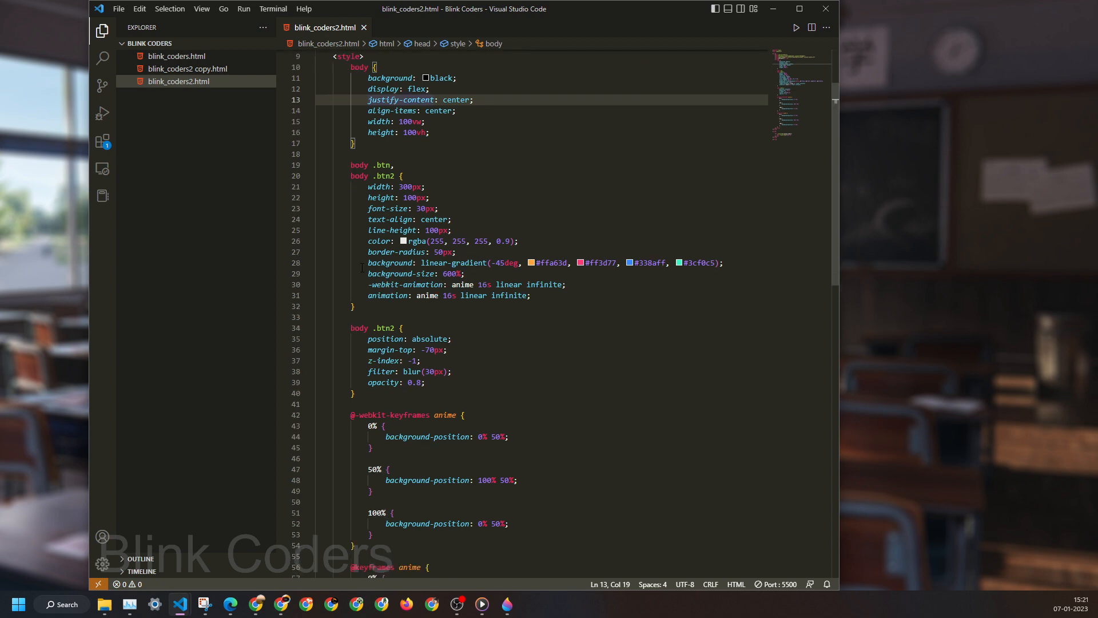
{"action": "left_click_drag", "start_coordinate": [350, 165], "coordinate": [369, 176]}
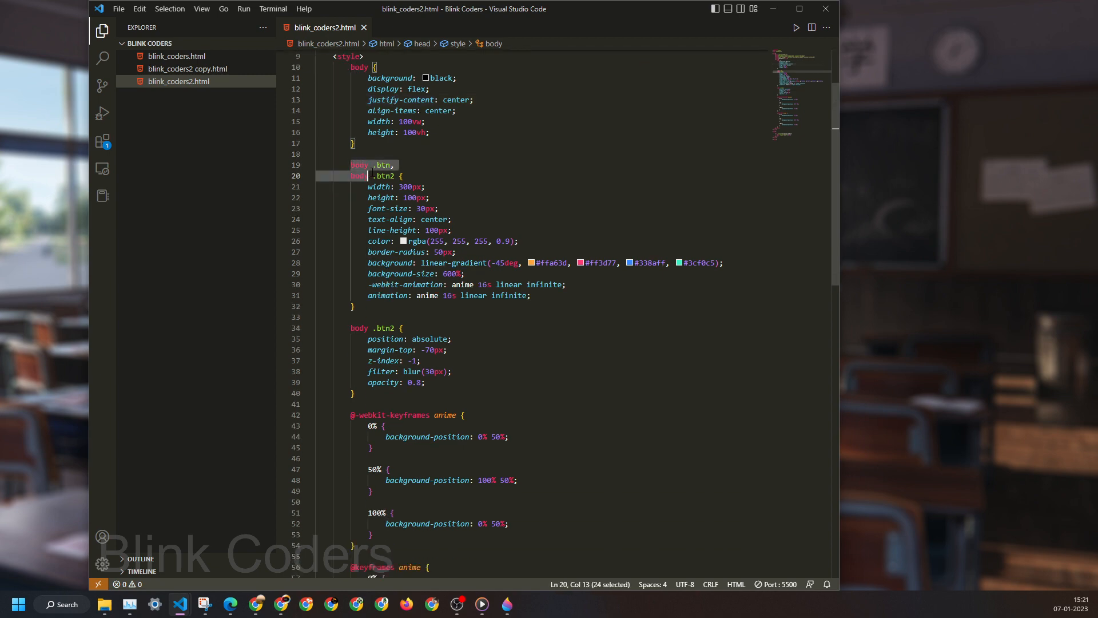
{"action": "scroll", "scroll_direction": "down", "scroll_amount": 3}
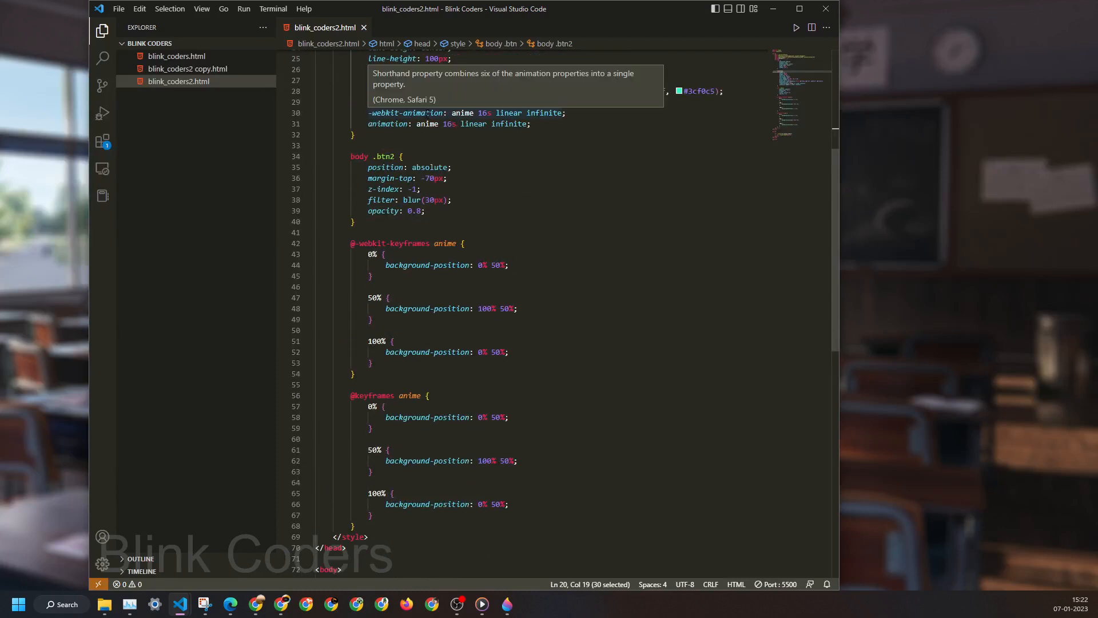
{"action": "double_click", "coordinate": [462, 112]}
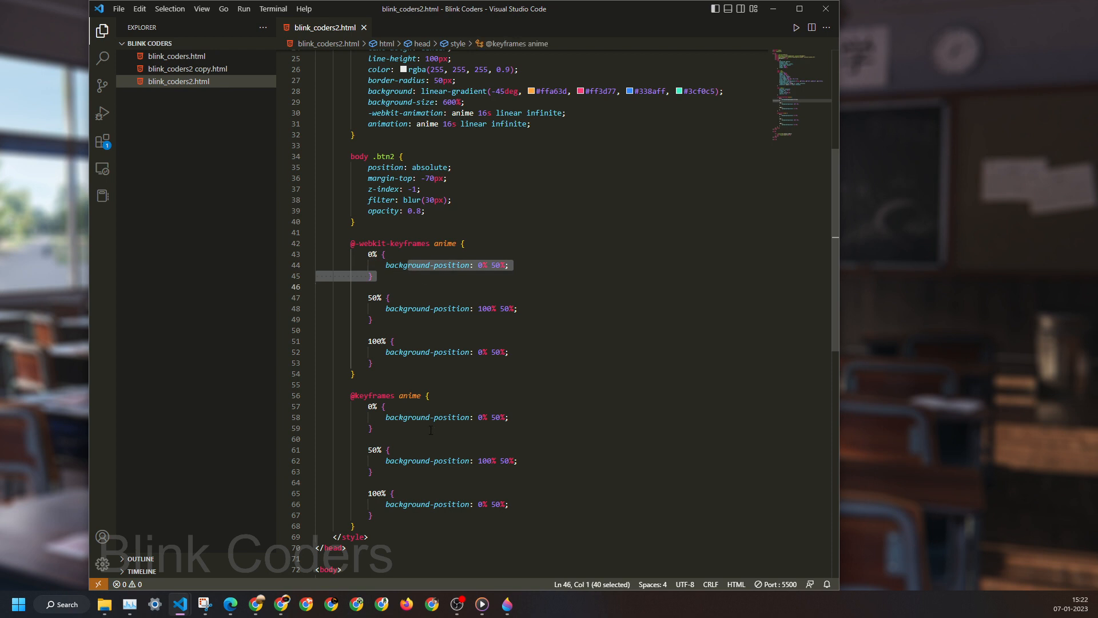
{"action": "scroll", "scroll_direction": "down", "scroll_amount": 3}
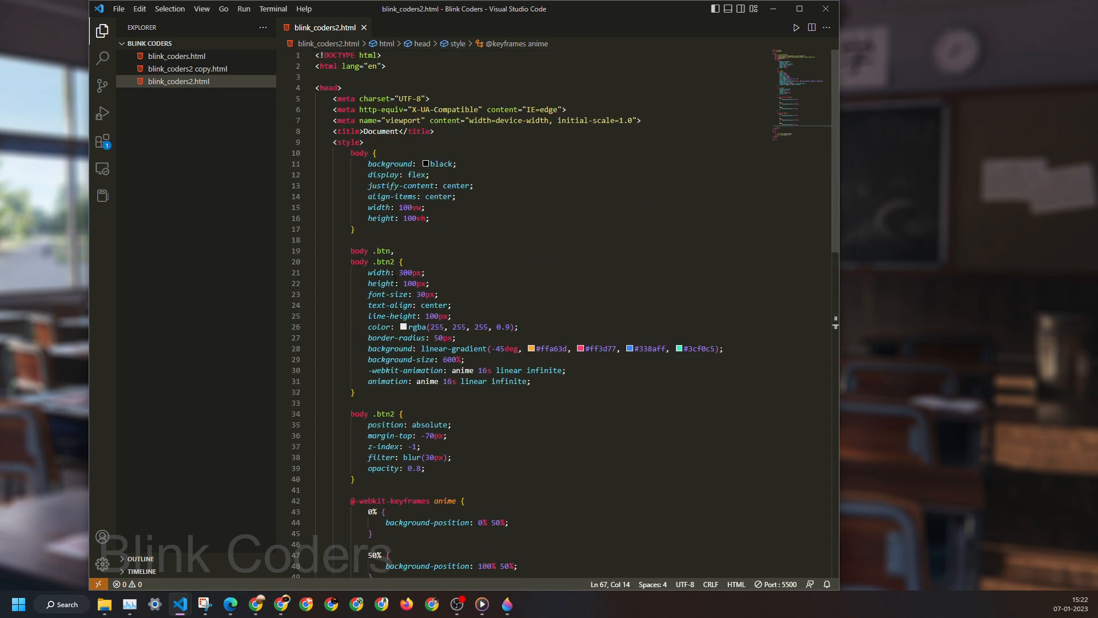
{"action": "scroll", "scroll_direction": "down", "scroll_amount": 3}
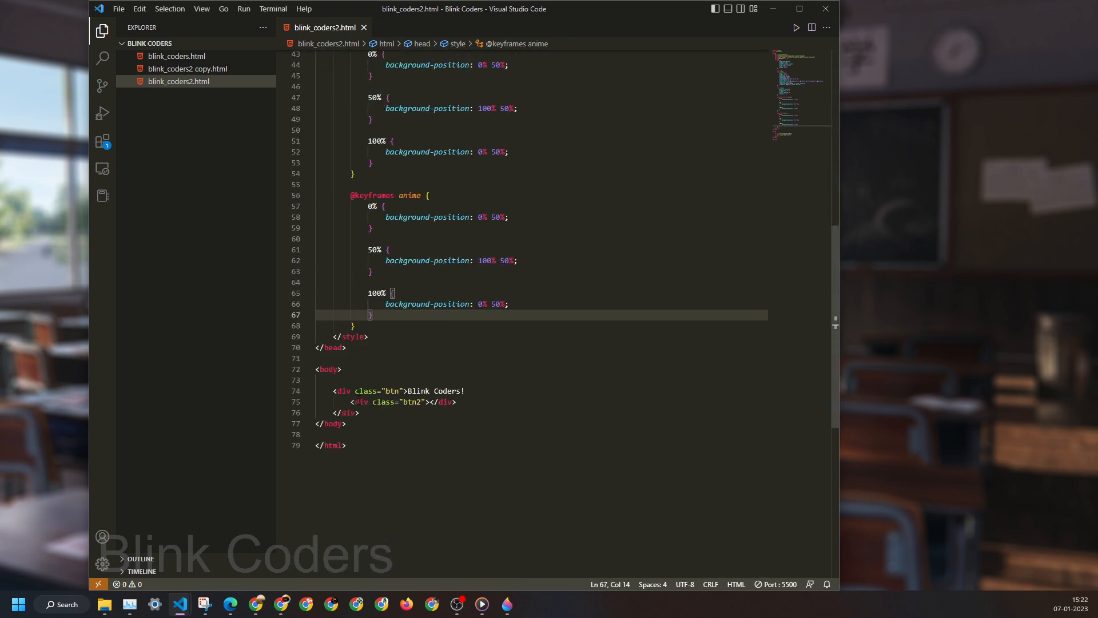